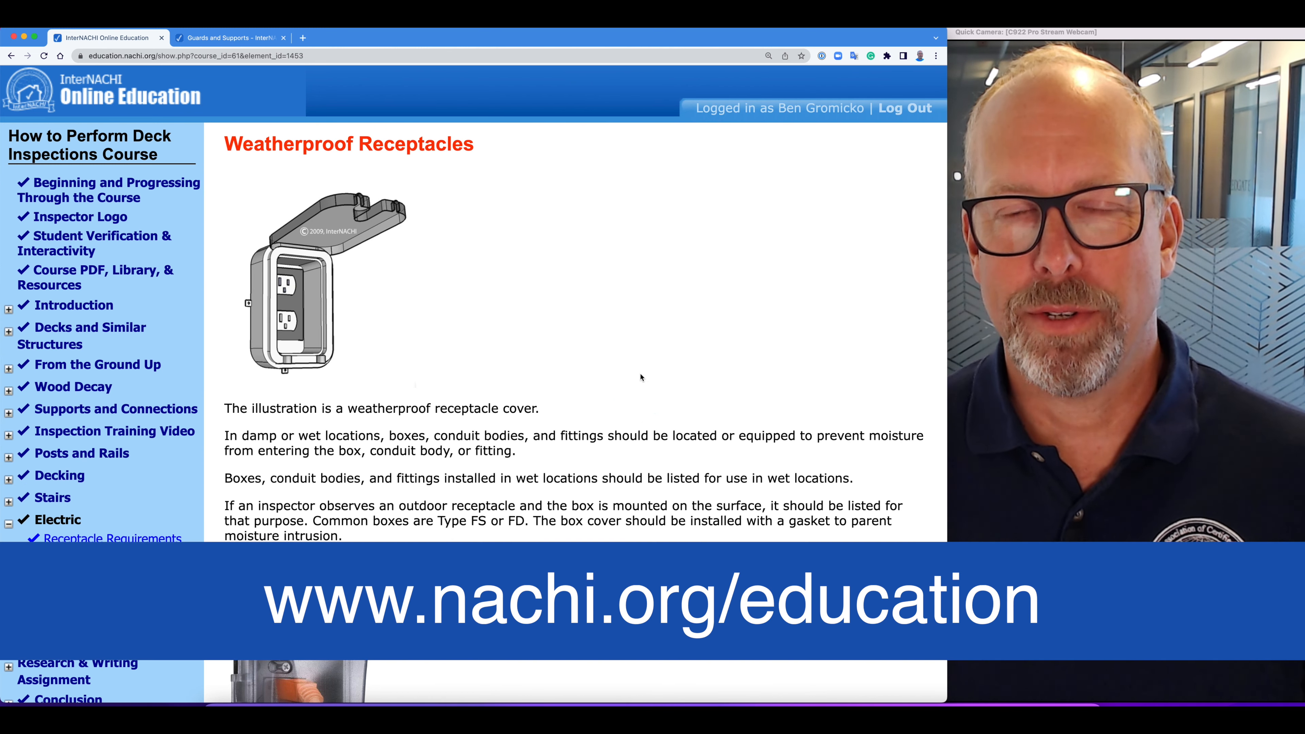
# - Scroll the Weatherproof Receptacles lesson to the GFCI weatherproof box photo and its caption
pyautogui.click(641, 374)
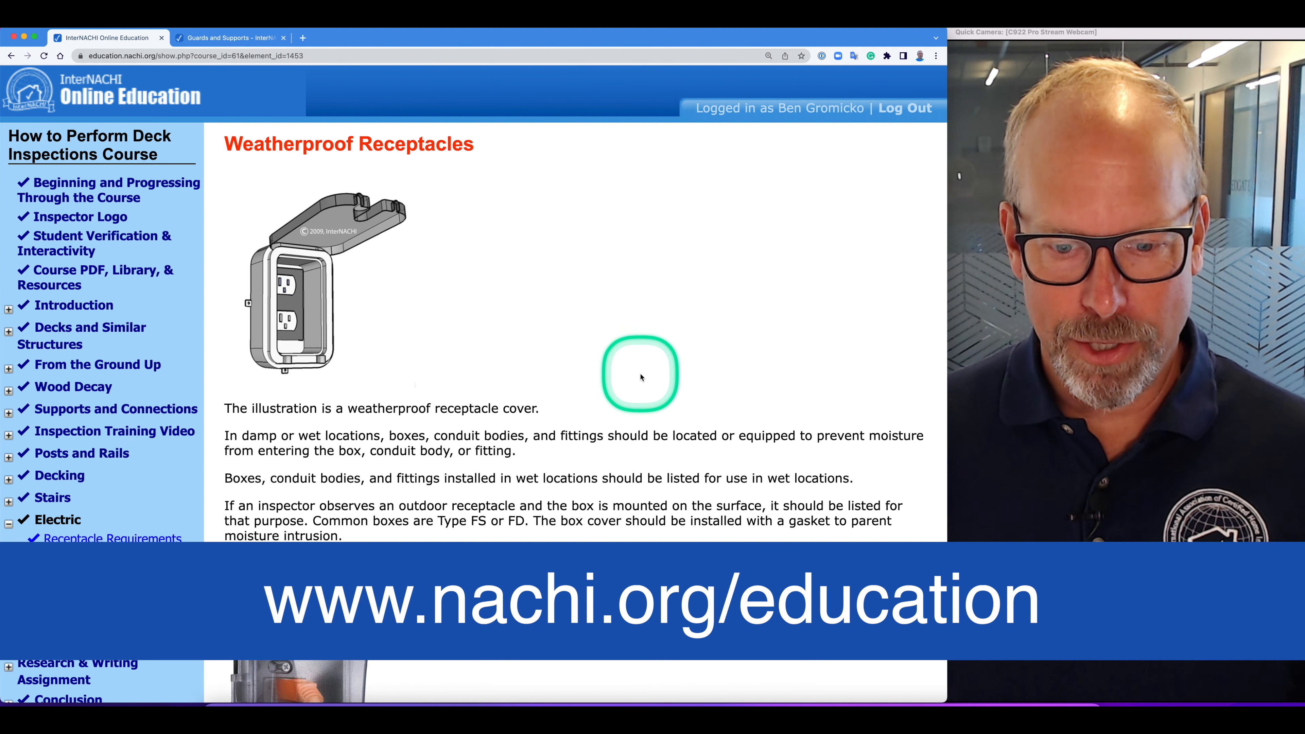
pyautogui.moveTo(300, 278)
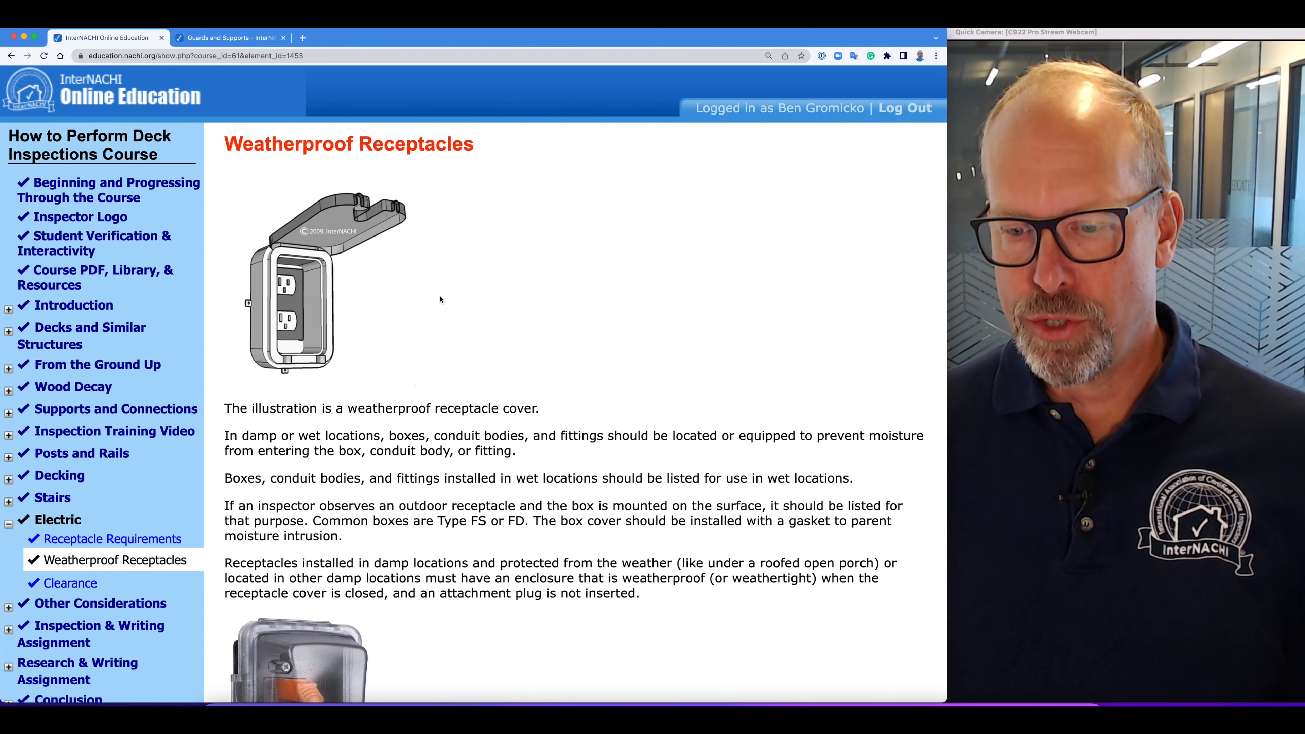
pyautogui.click(441, 298)
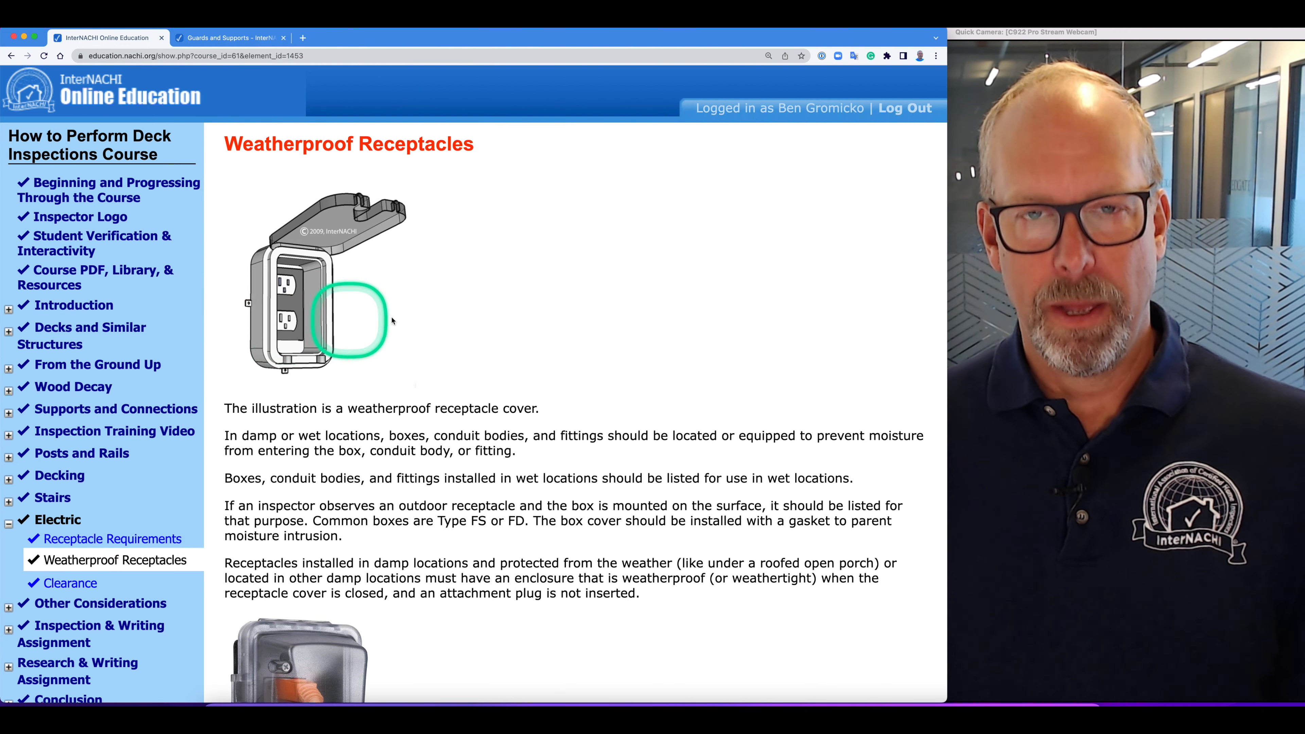
pyautogui.moveTo(408, 317)
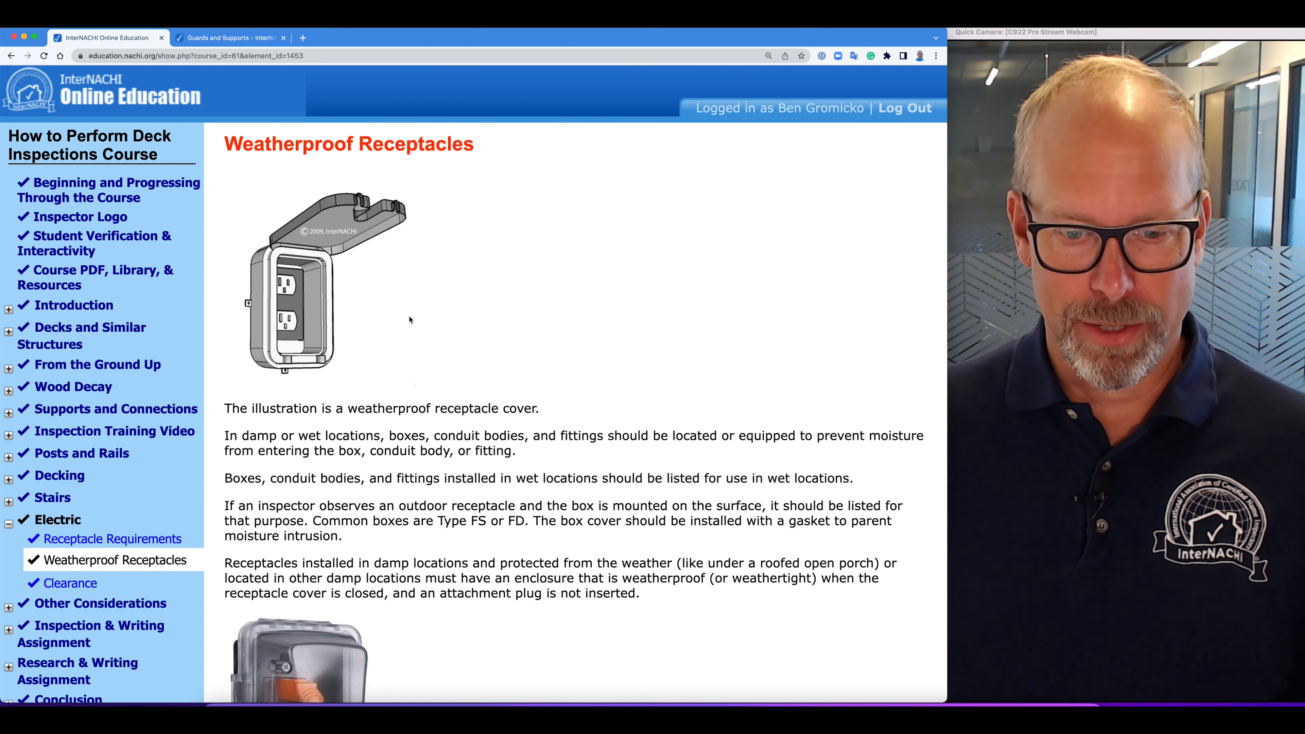
pyautogui.scroll(3)
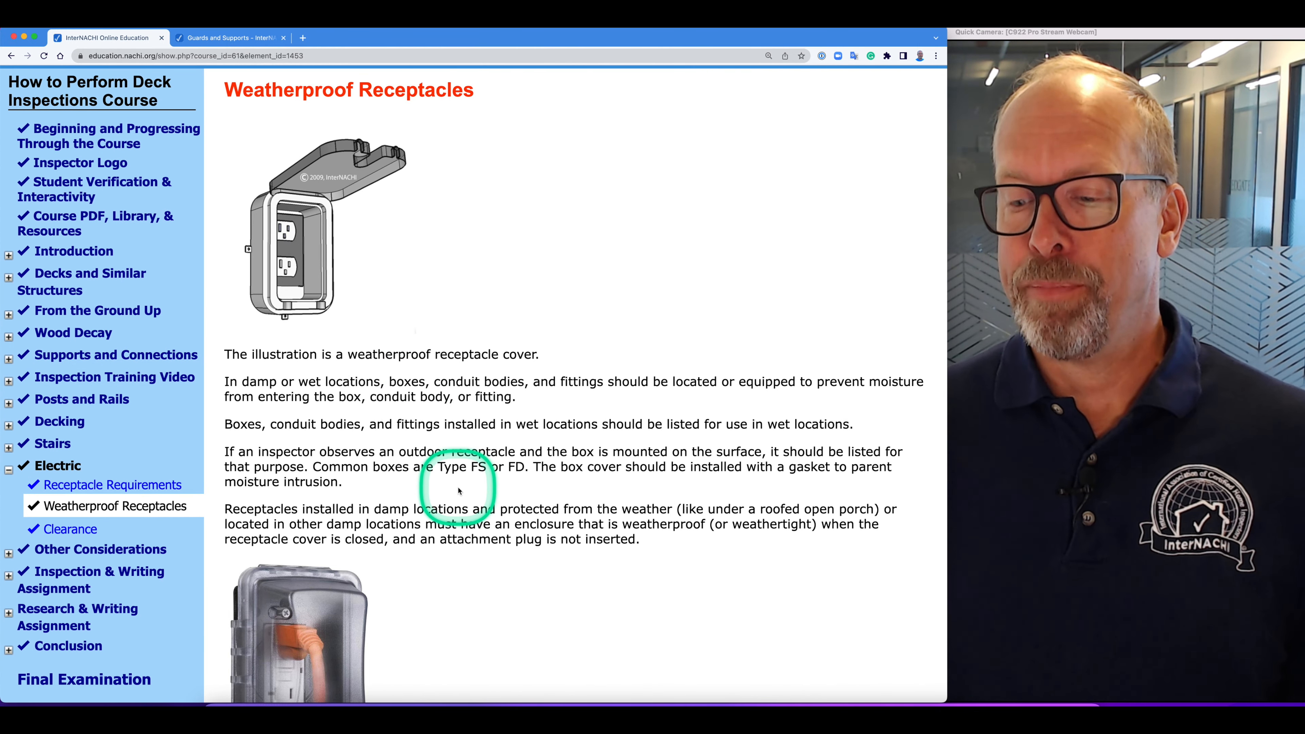
pyautogui.moveTo(412, 490)
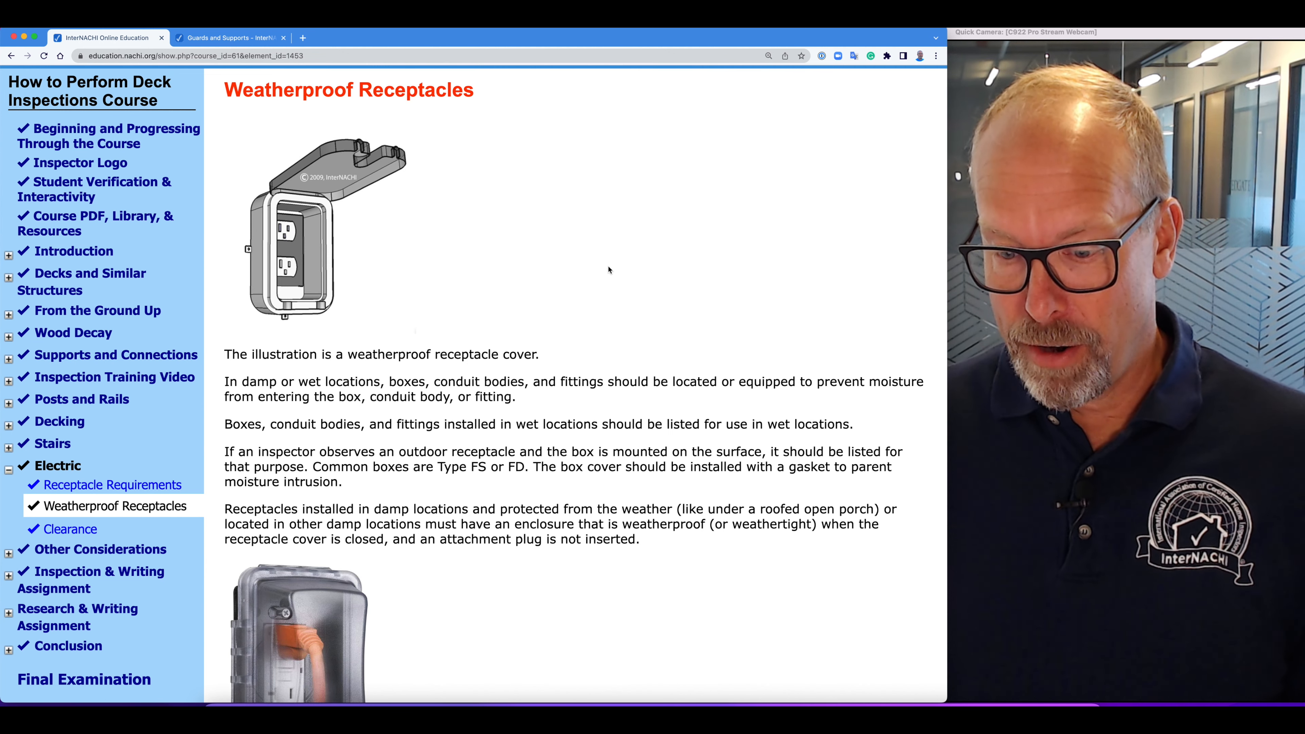
pyautogui.click(608, 266)
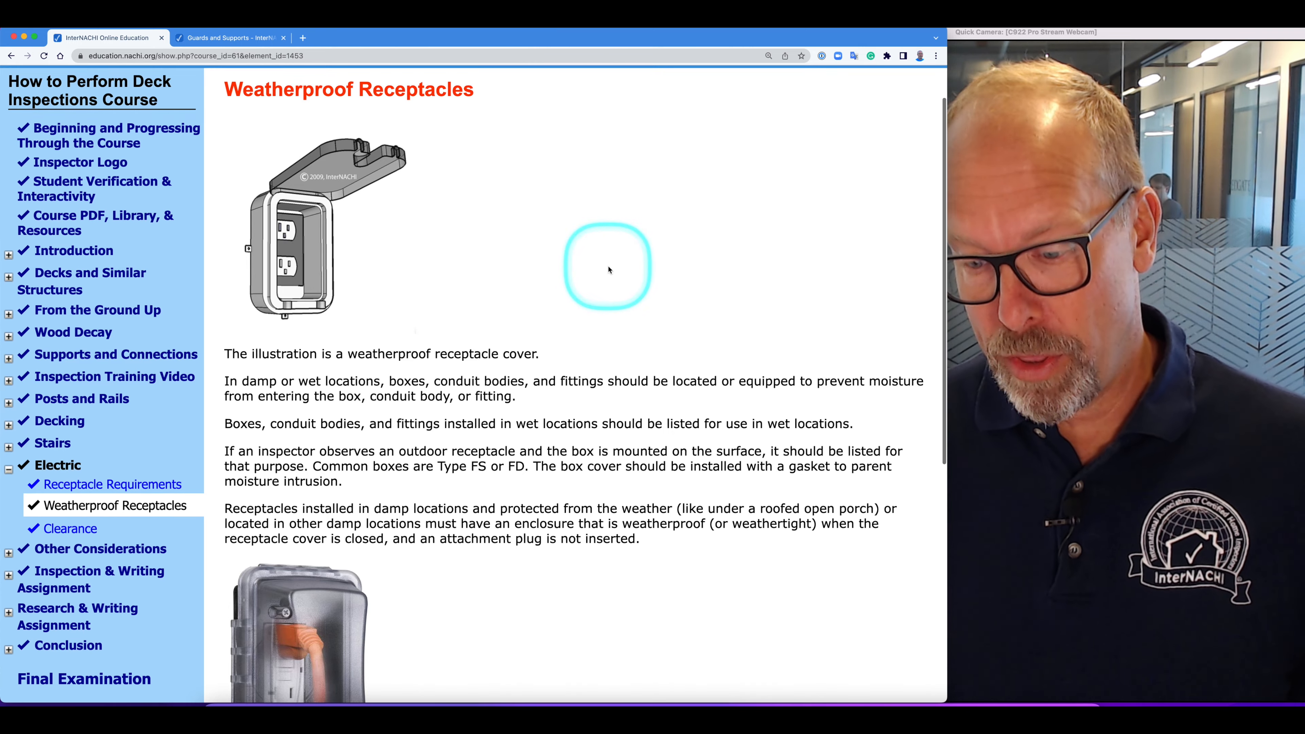
pyautogui.scroll(-3)
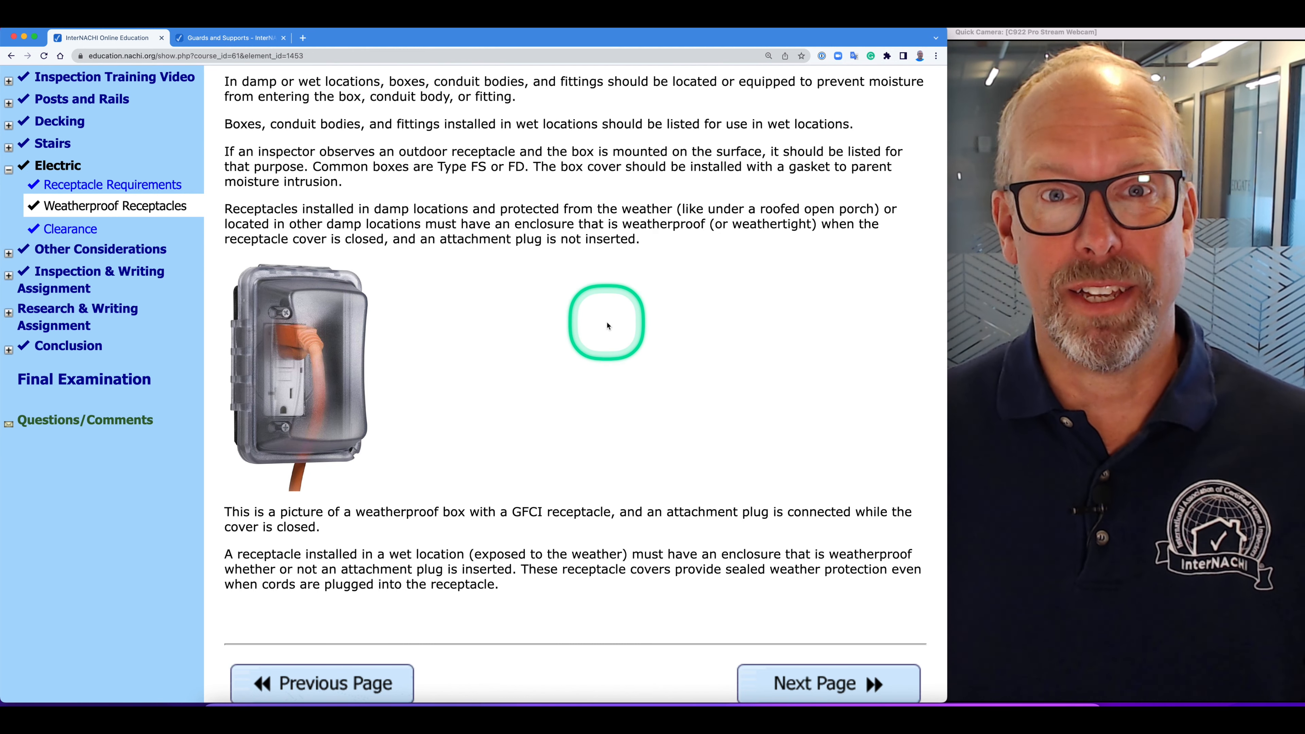
pyautogui.moveTo(390, 360)
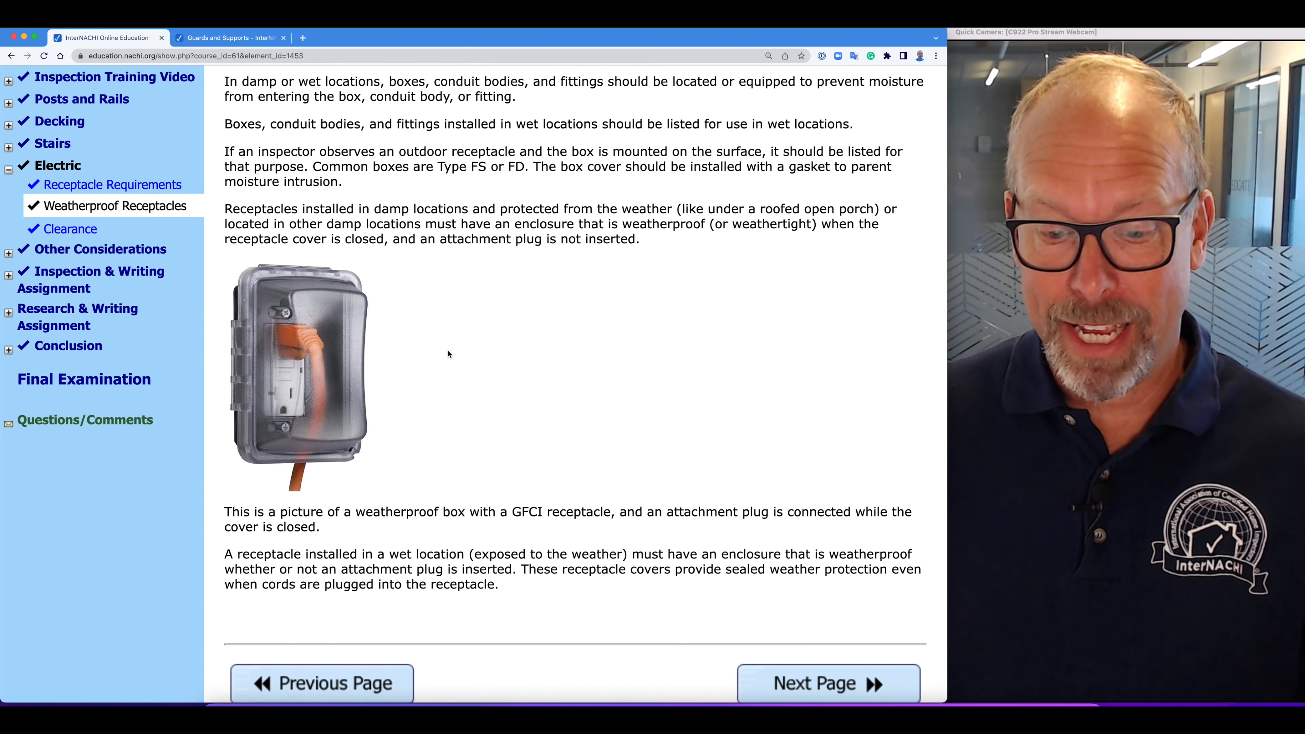
pyautogui.click(448, 351)
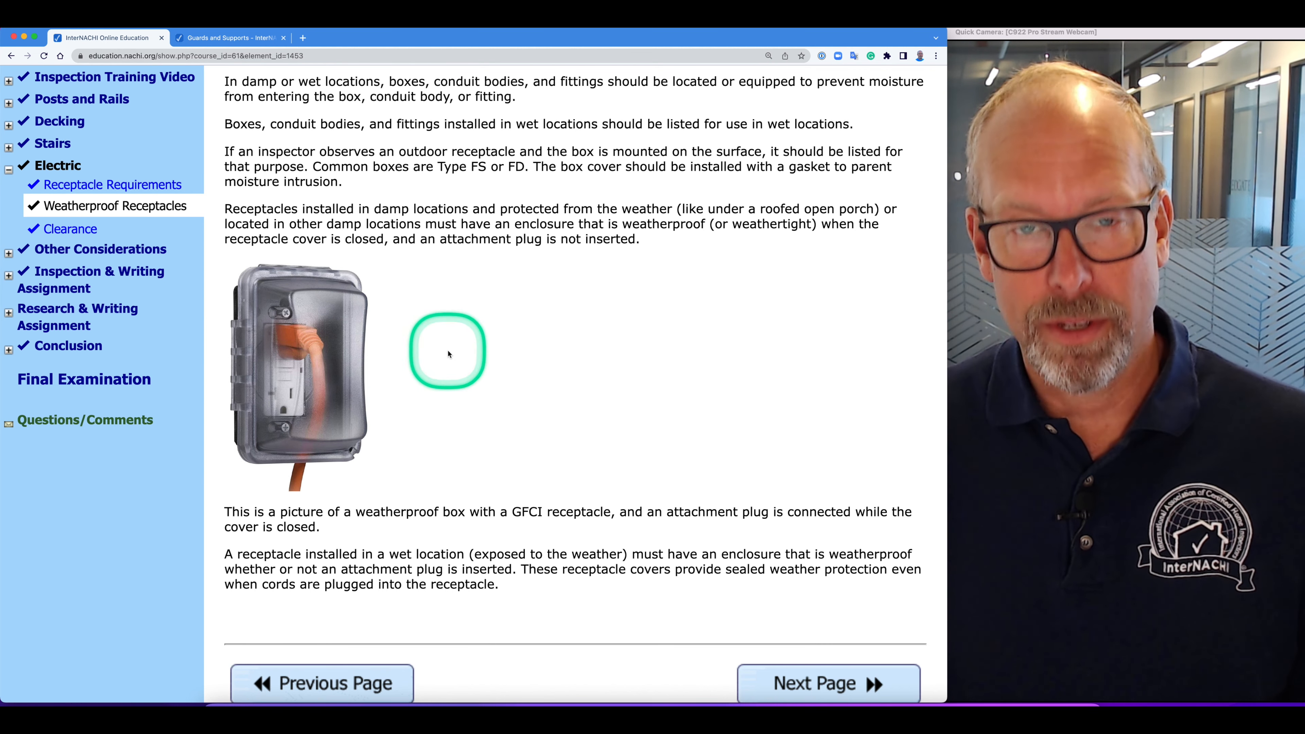